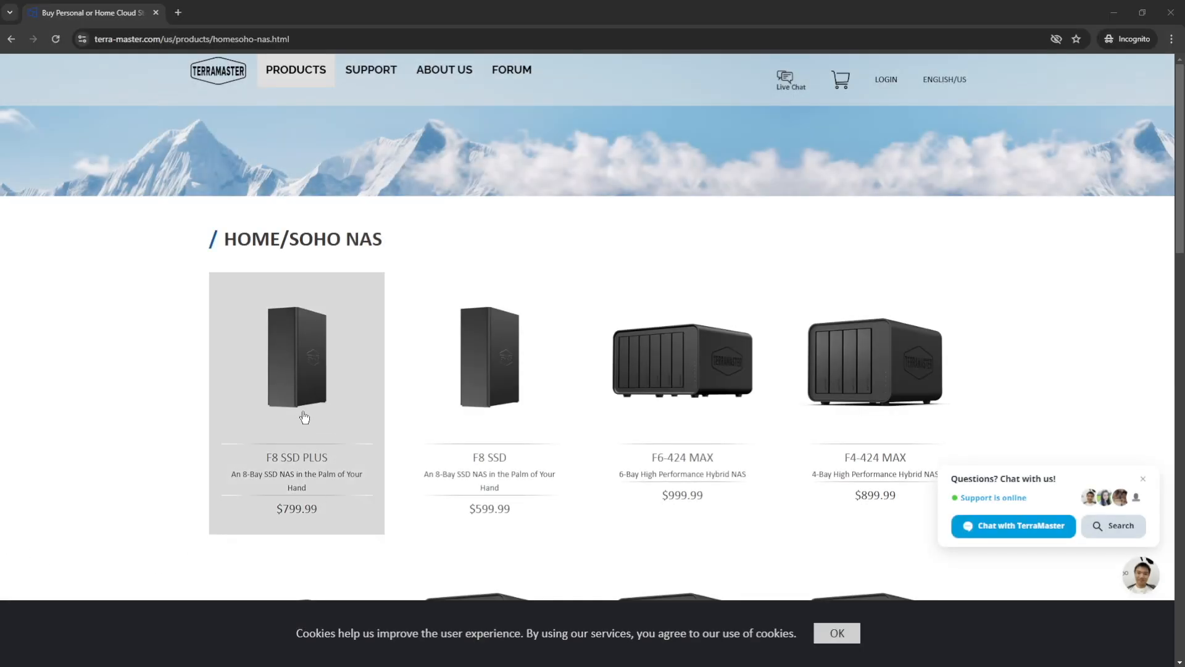
mouse_move(489, 370)
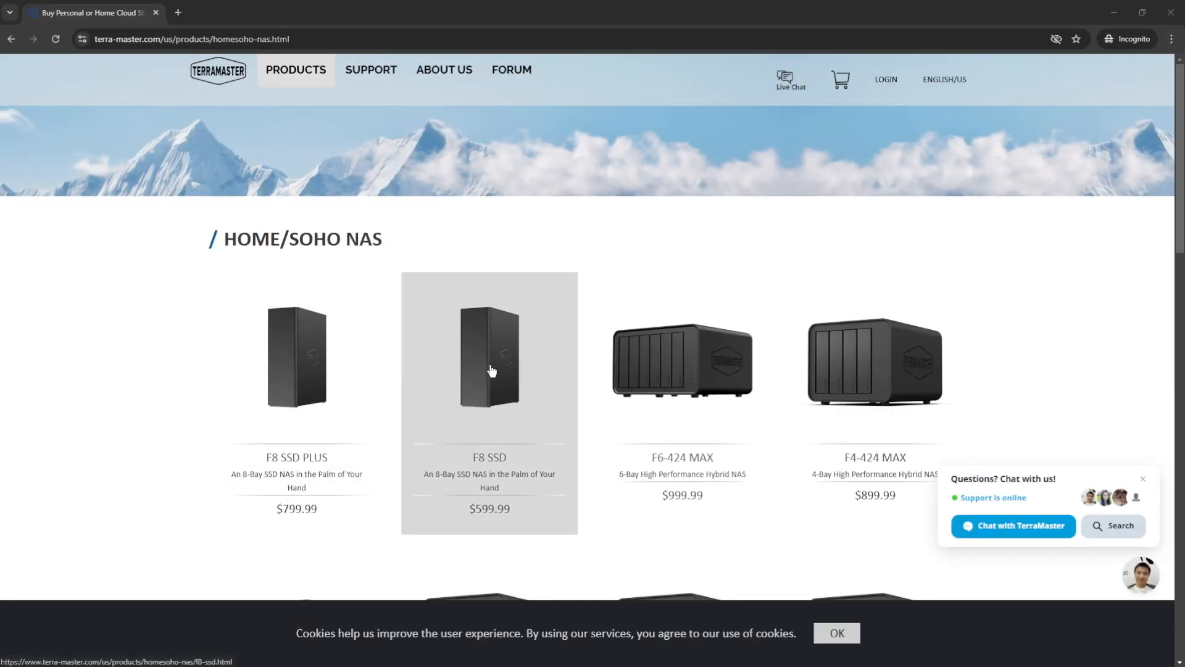
Step: View the F8 SSD product page and its specifications section on the TerraMaster site
click(489, 359)
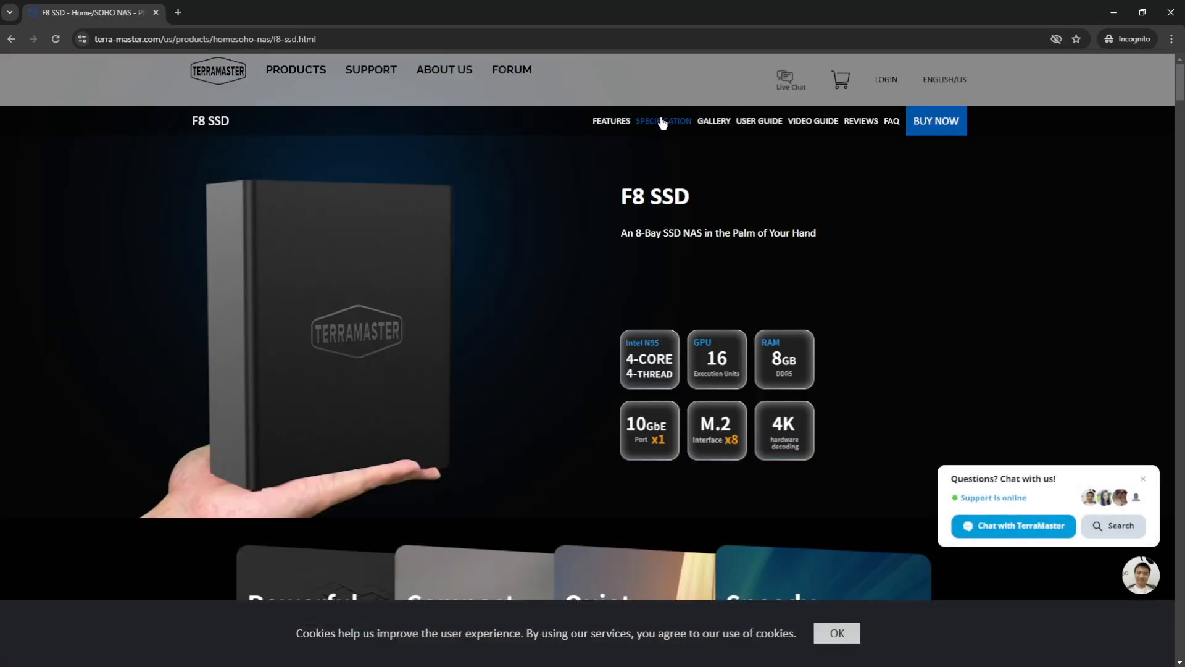
click(662, 121)
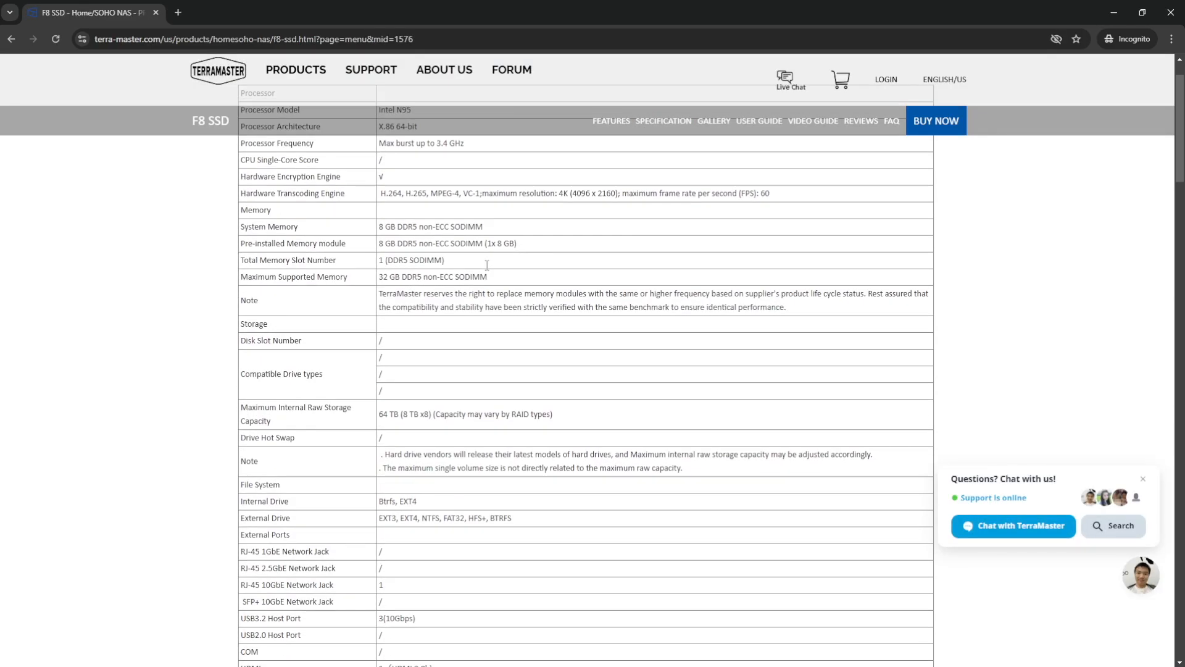
scroll(down, 3)
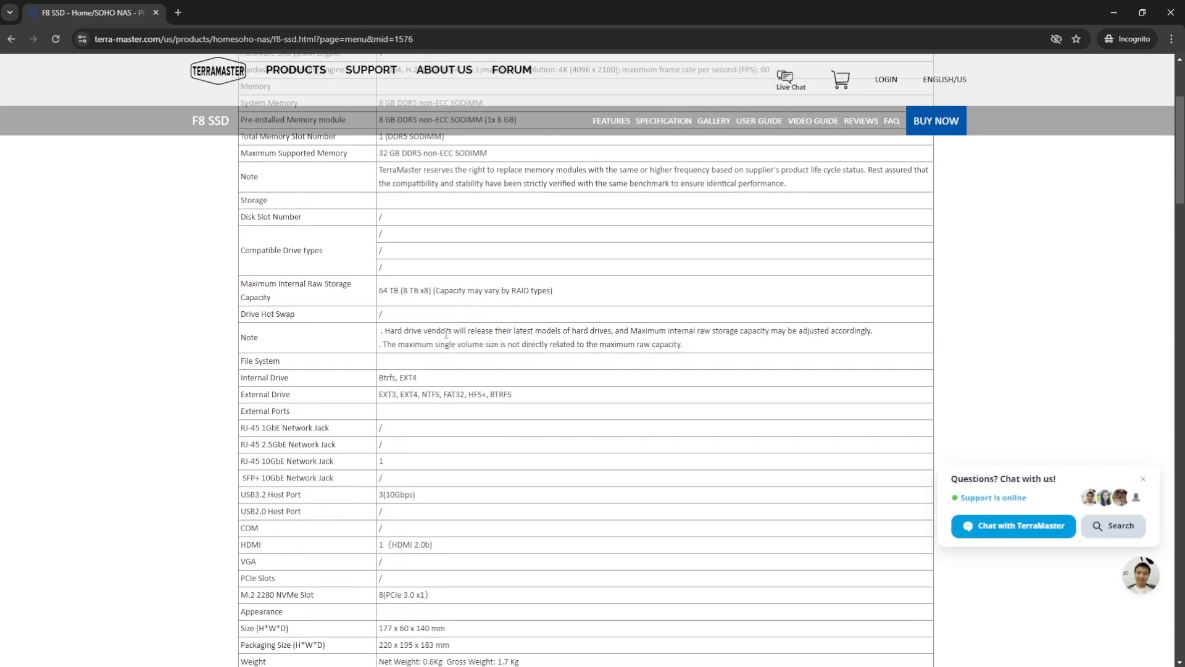
scroll(up, 3)
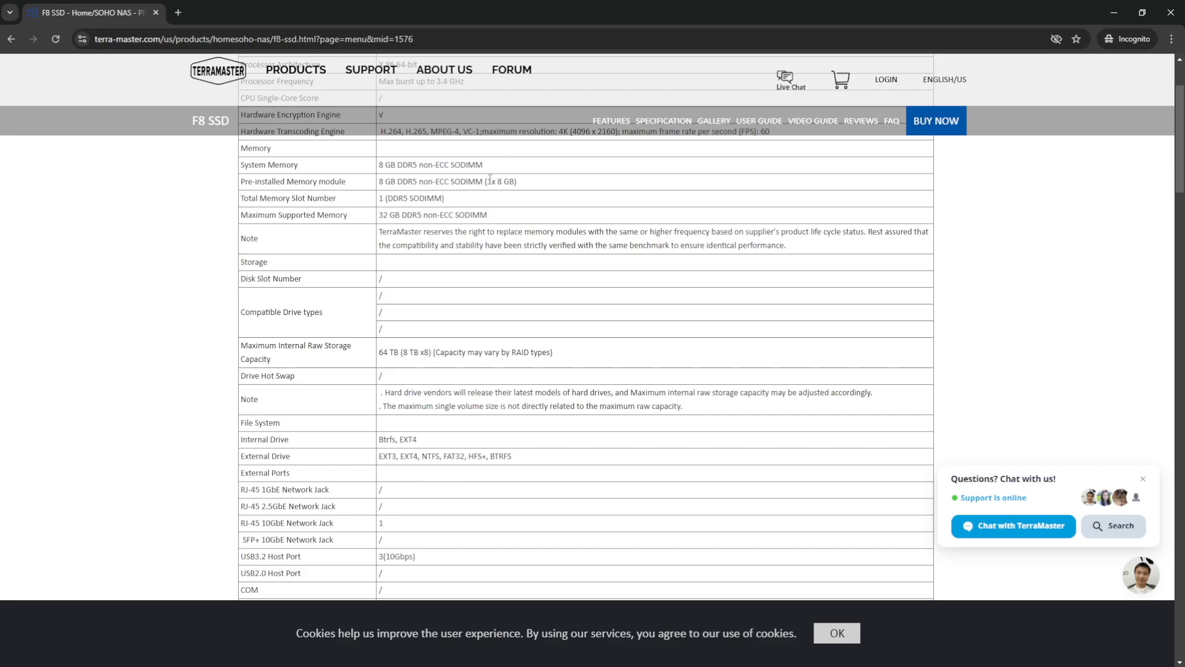
Step: Highlight the RJ-45 10GbE Network Jack row and its port count in the specifications table
double_click(288, 523)
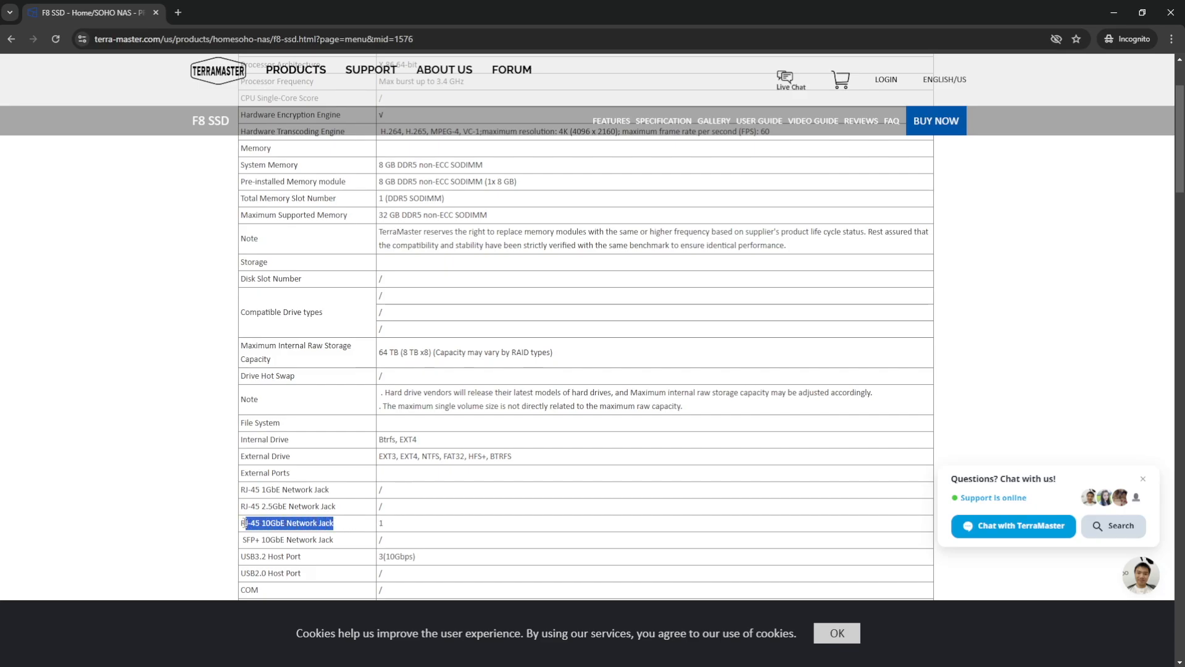
click(381, 523)
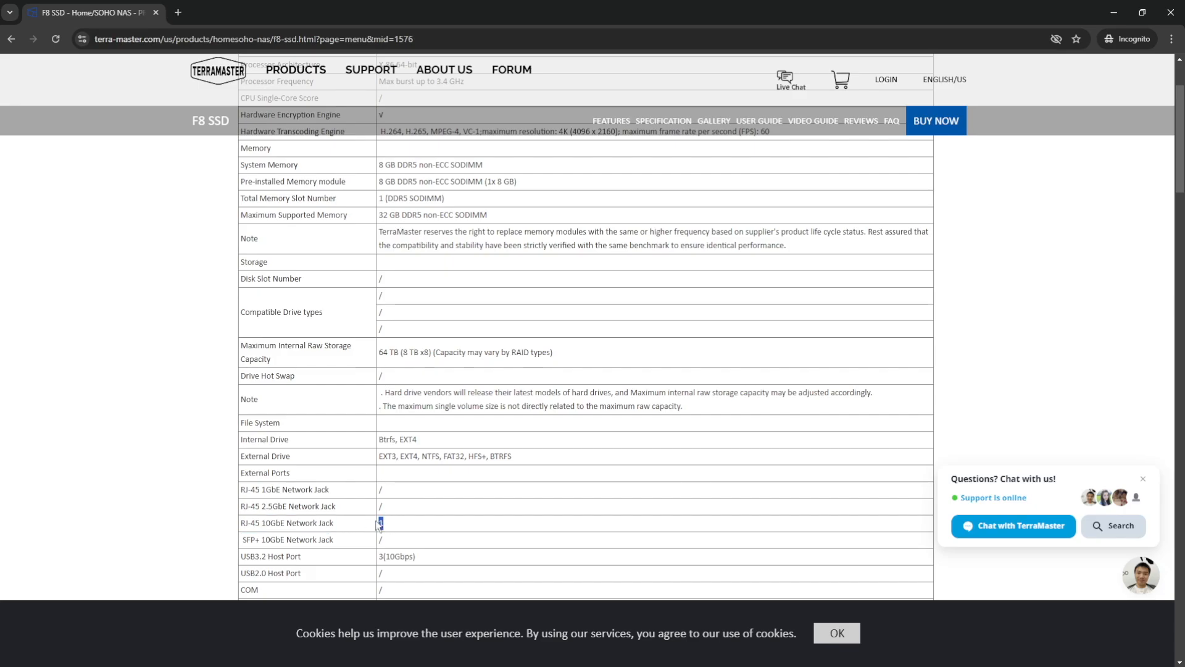
scroll(down, 3)
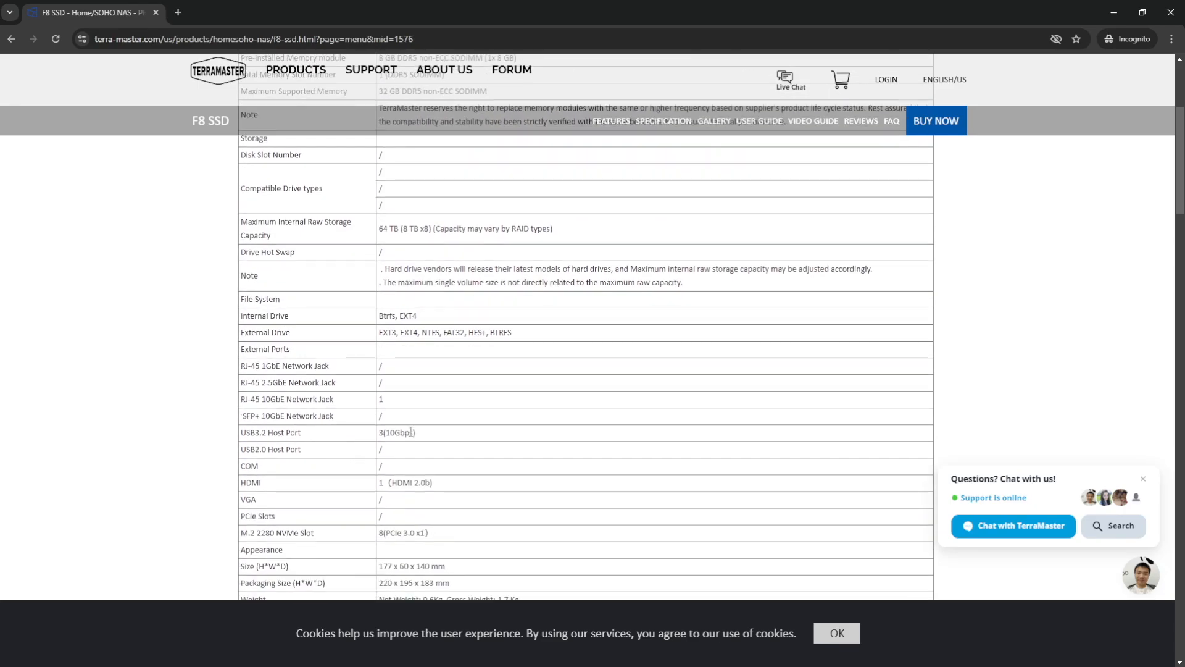
scroll(up, 3)
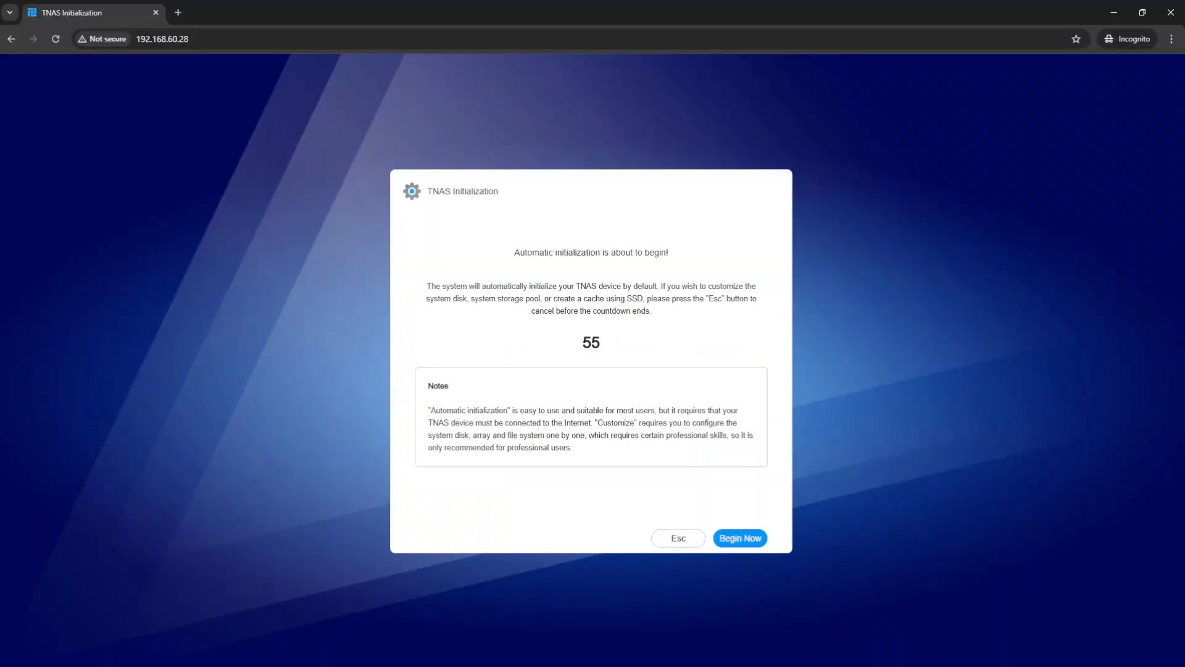
Step: Cancel automatic initialization and install TOS on NVMe Disk 1 only, leaving NVMe Disk 2 unselected
click(739, 538)
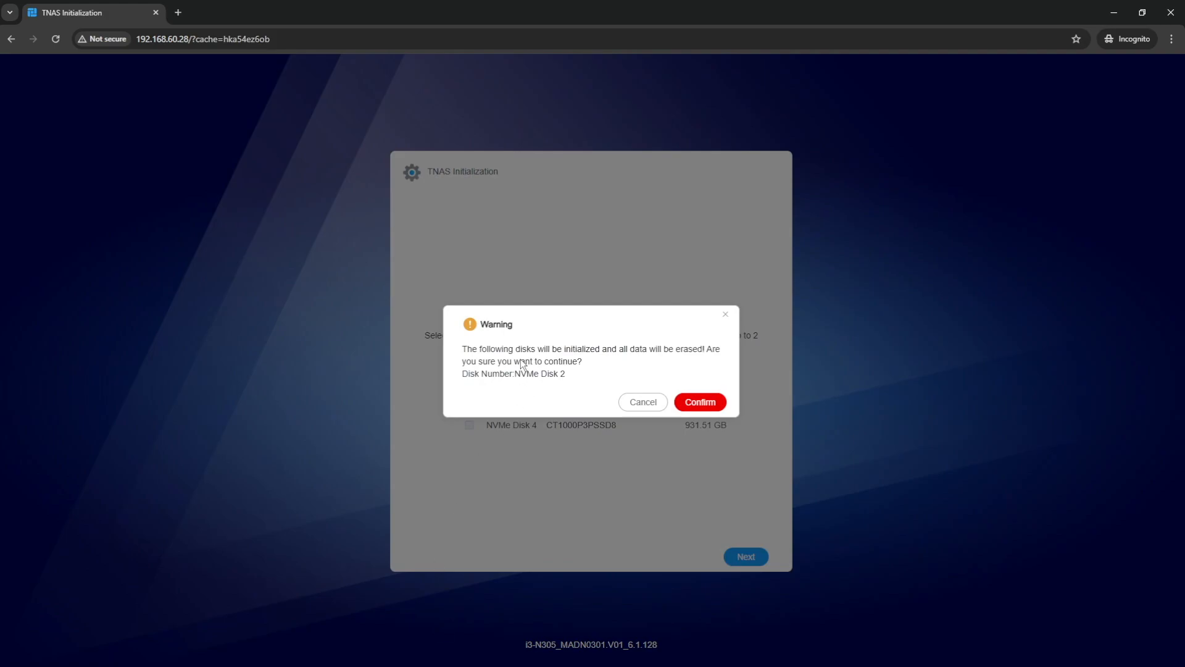
click(699, 401)
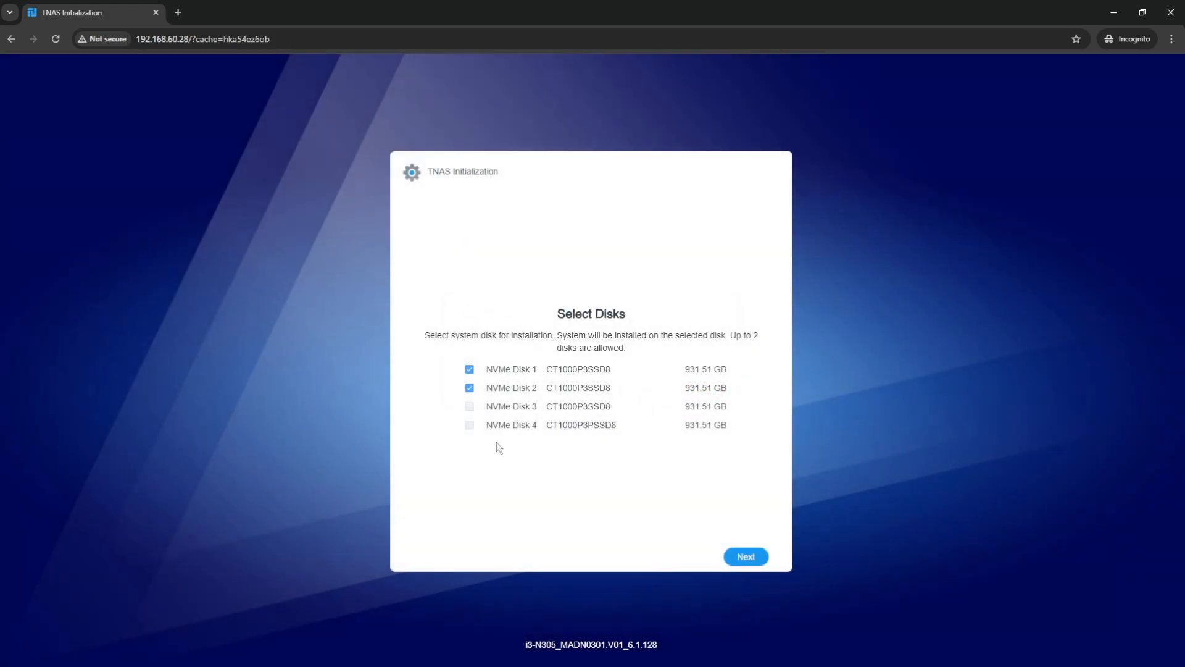
click(469, 386)
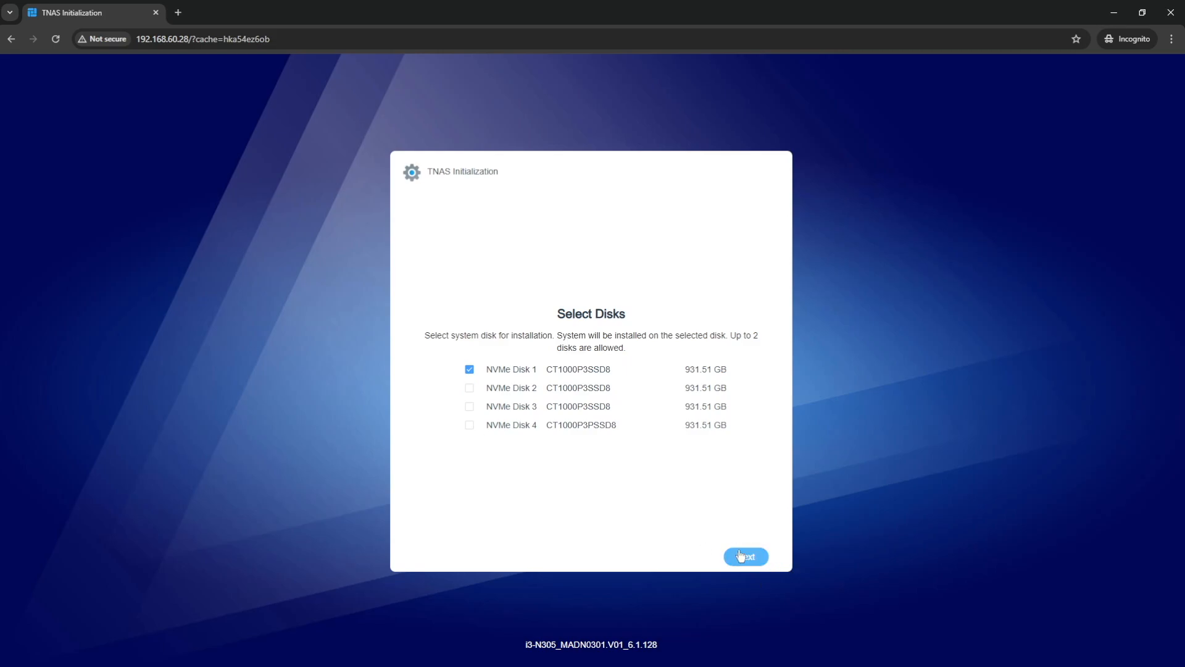
click(746, 557)
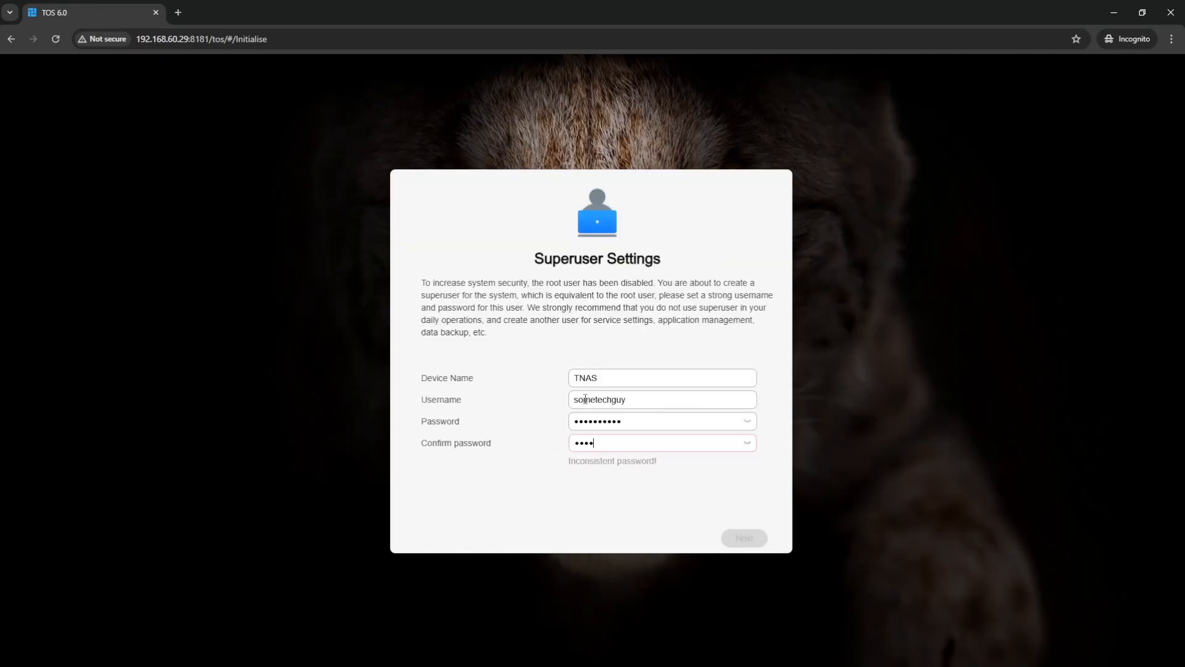
click(742, 537)
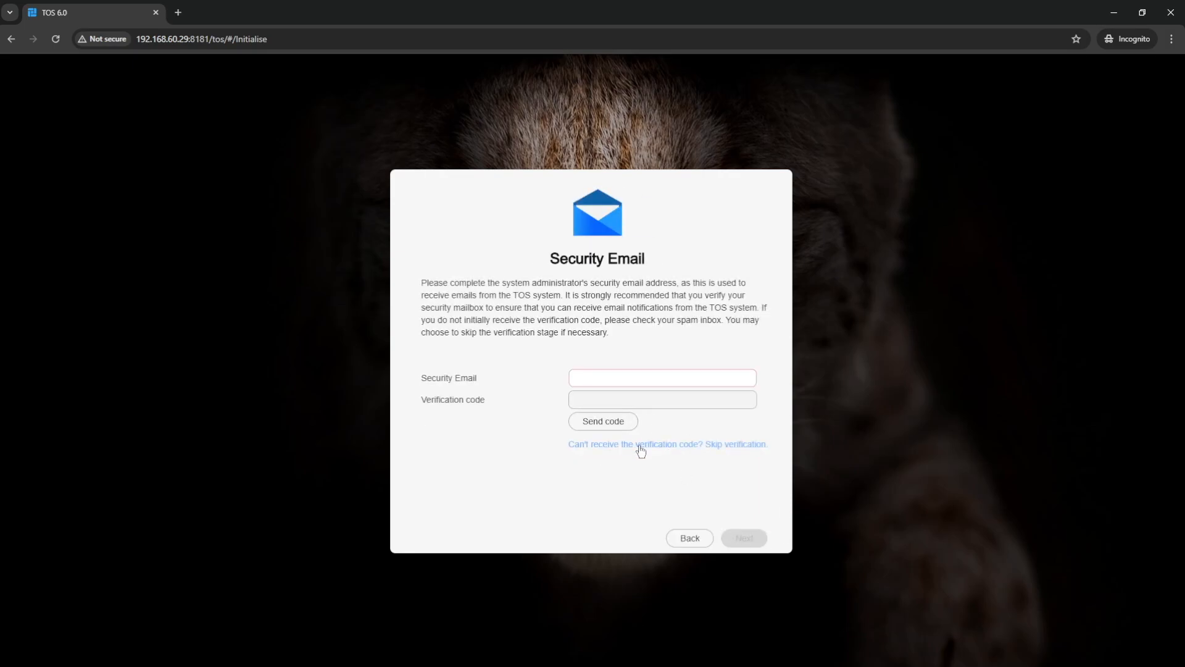
text(s)
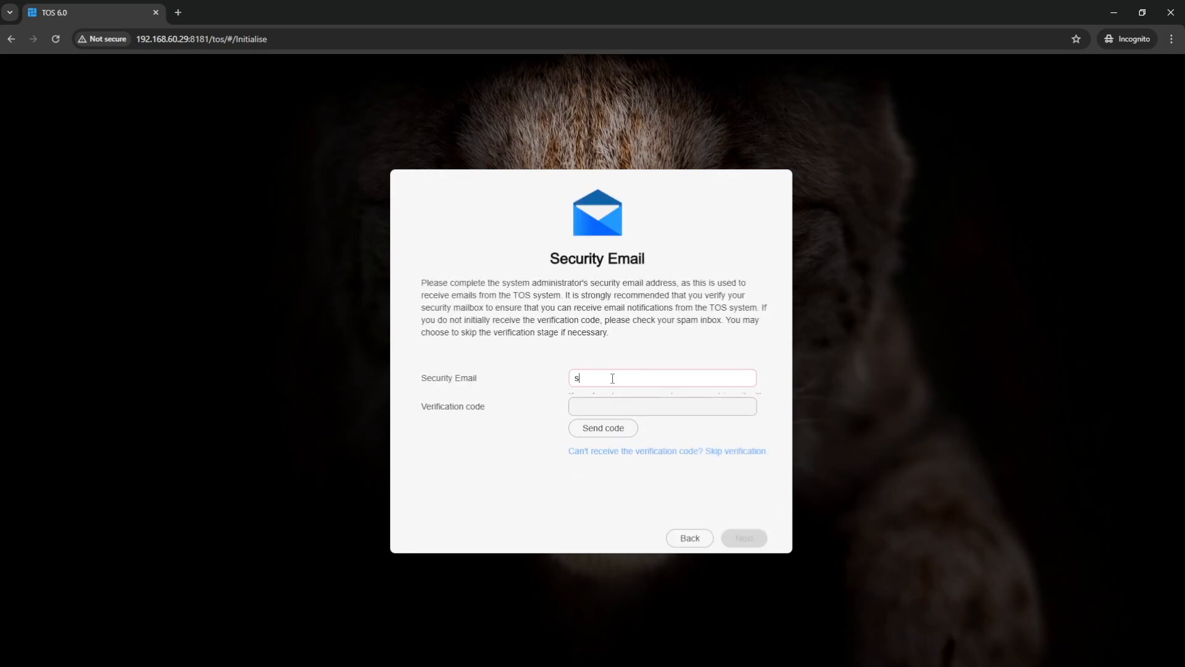
text(@s.com)
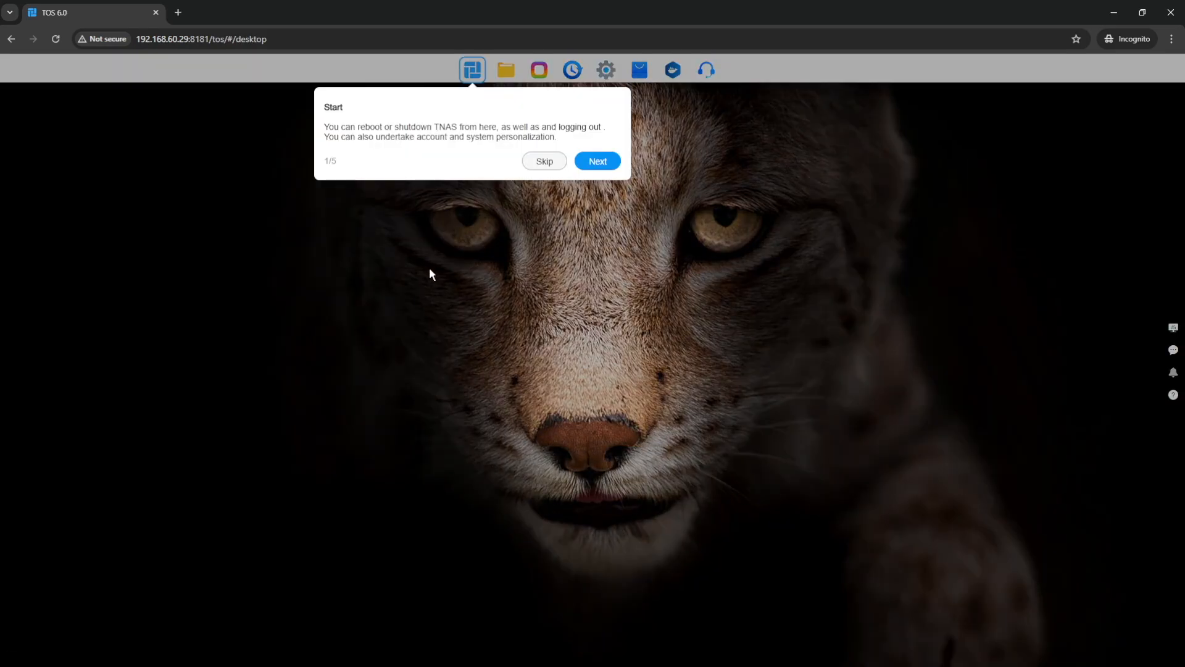
mouse_move(544, 161)
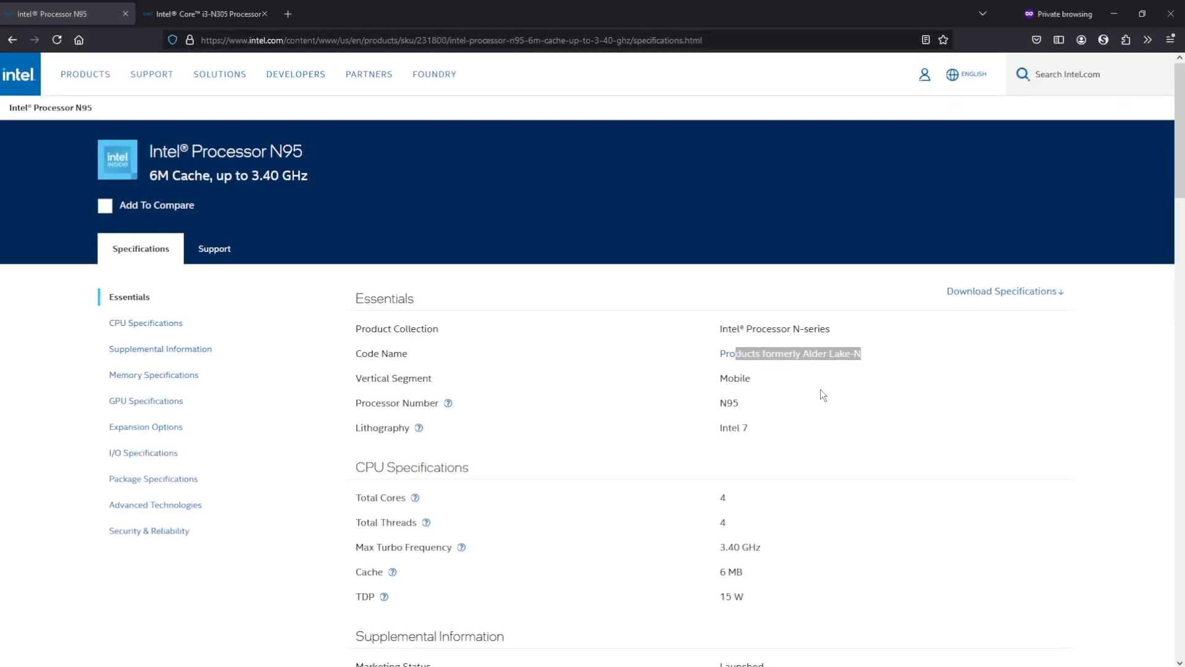
Step: Switch from the N95 page to the Core i3-N305 ARK specs and review its Essentials and CPU sections
double_click(285, 151)
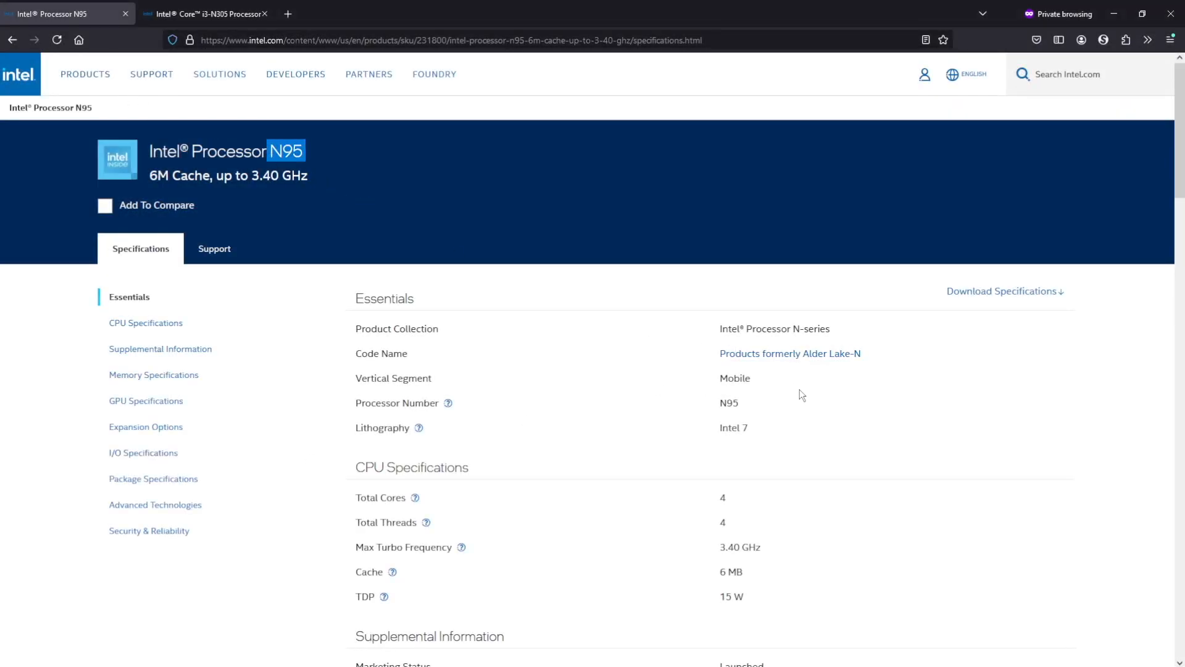
click(203, 13)
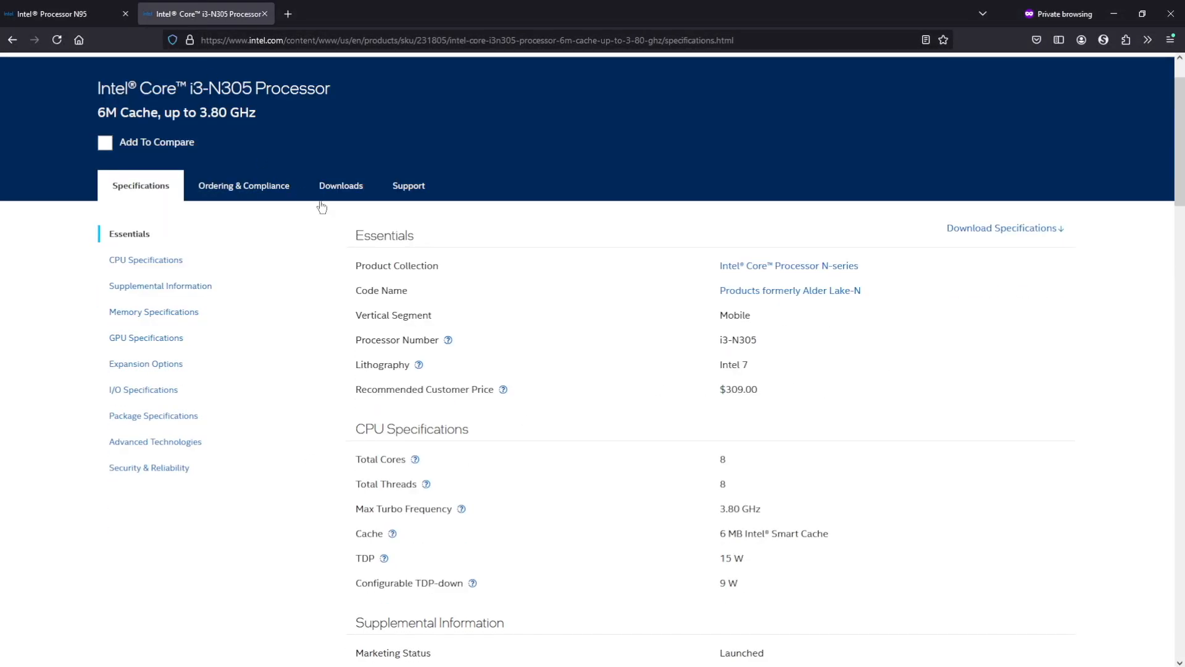
mouse_move(893, 318)
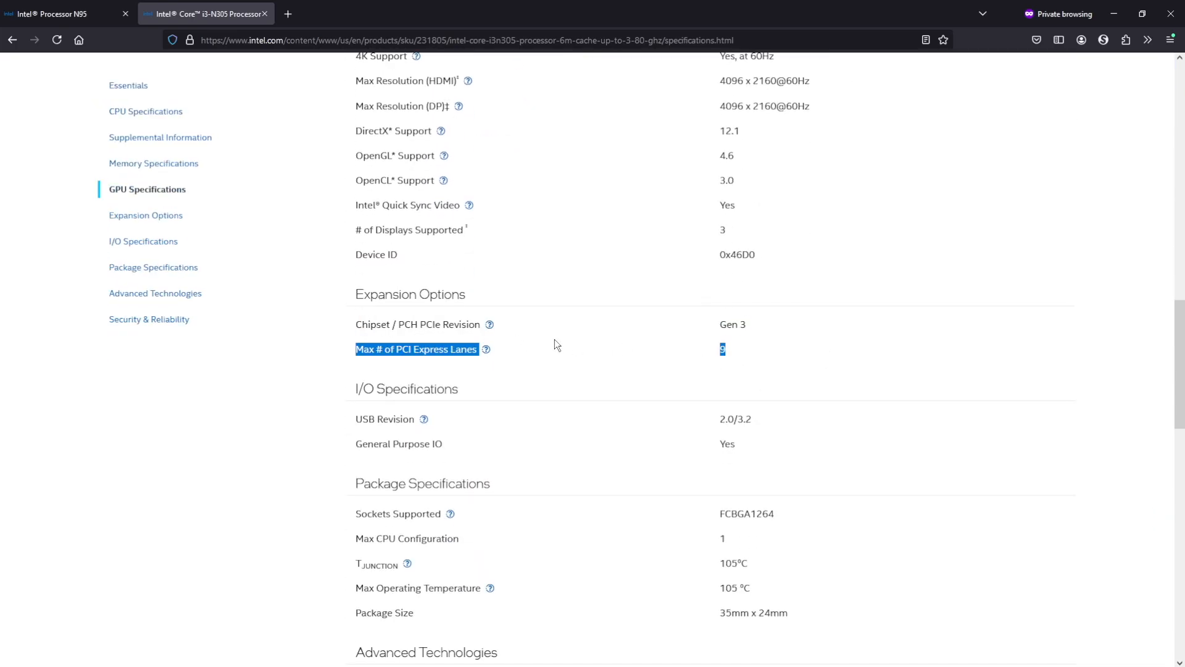
scroll(down, 3)
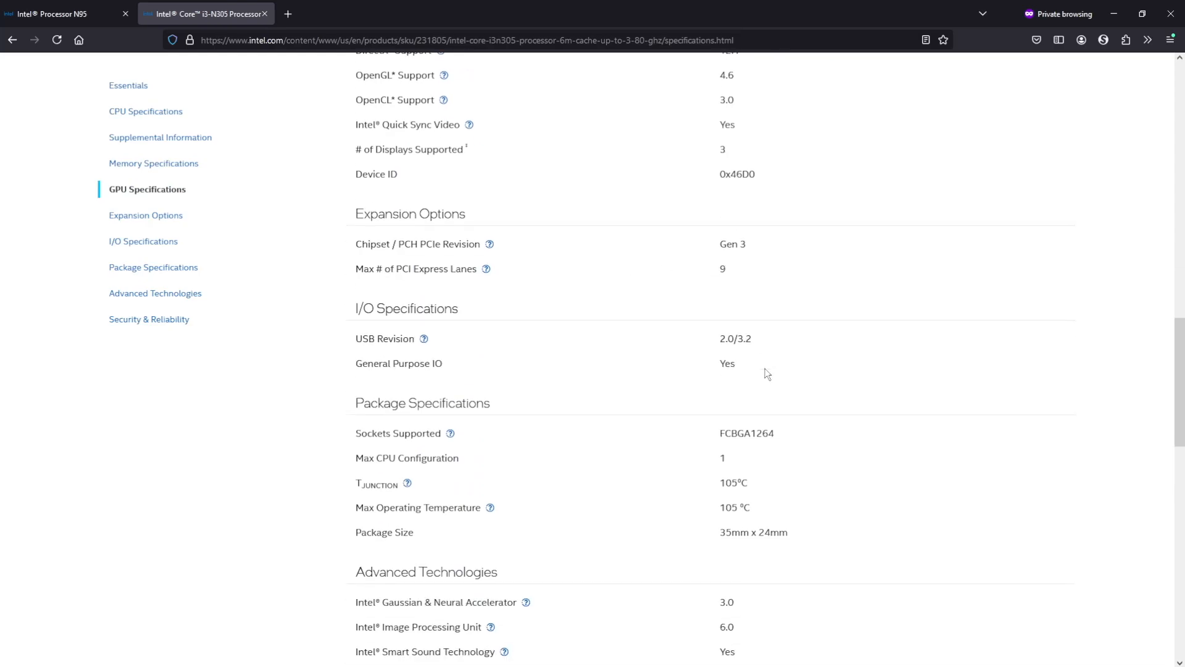
scroll(up, 3)
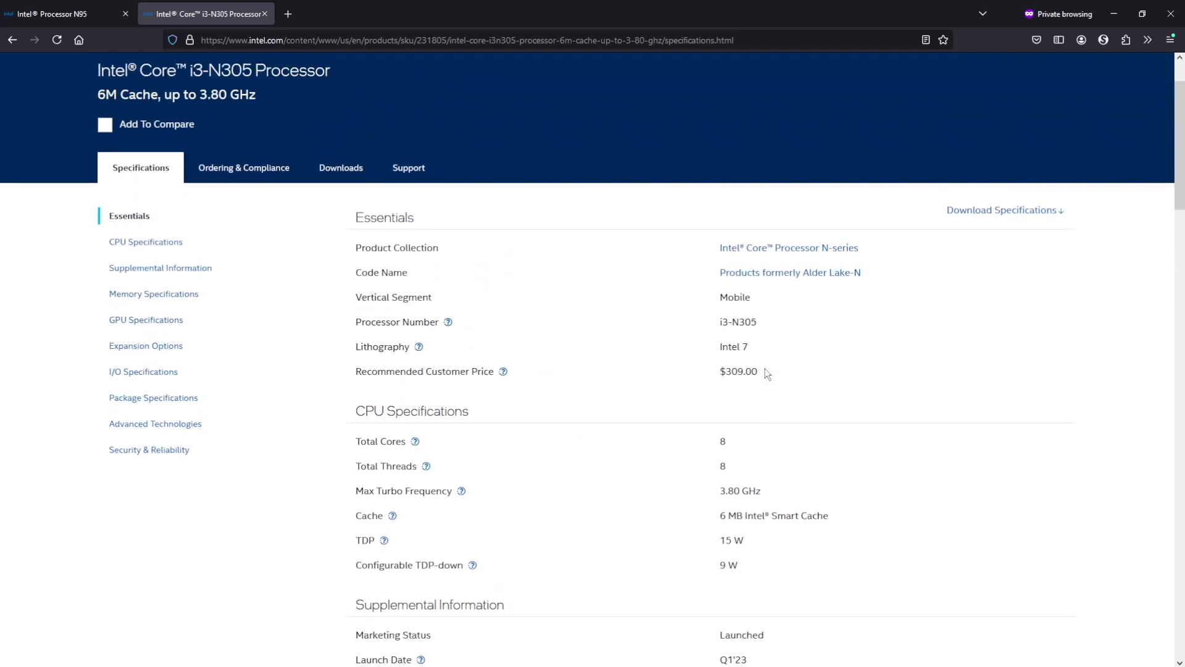
scroll(down, 3)
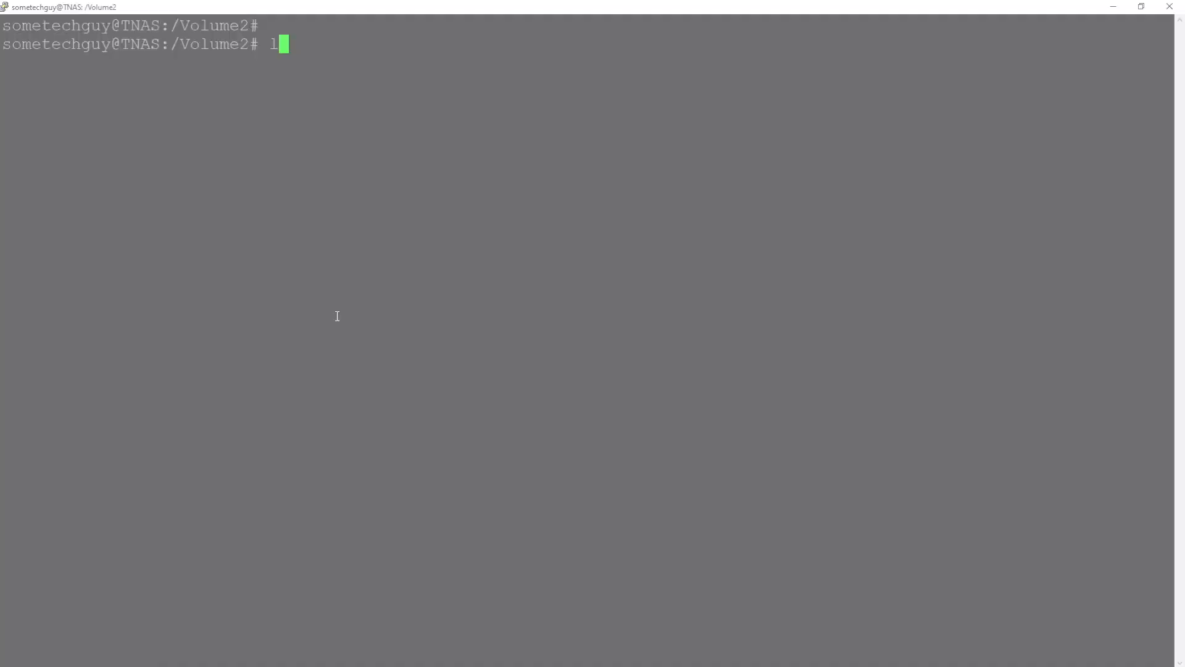
Step: Run 'lspci | grep Non-V' to list NVMe controllers, then enter 'lspci -s 02:00.0 -vv | grep'
text(spci | gre)
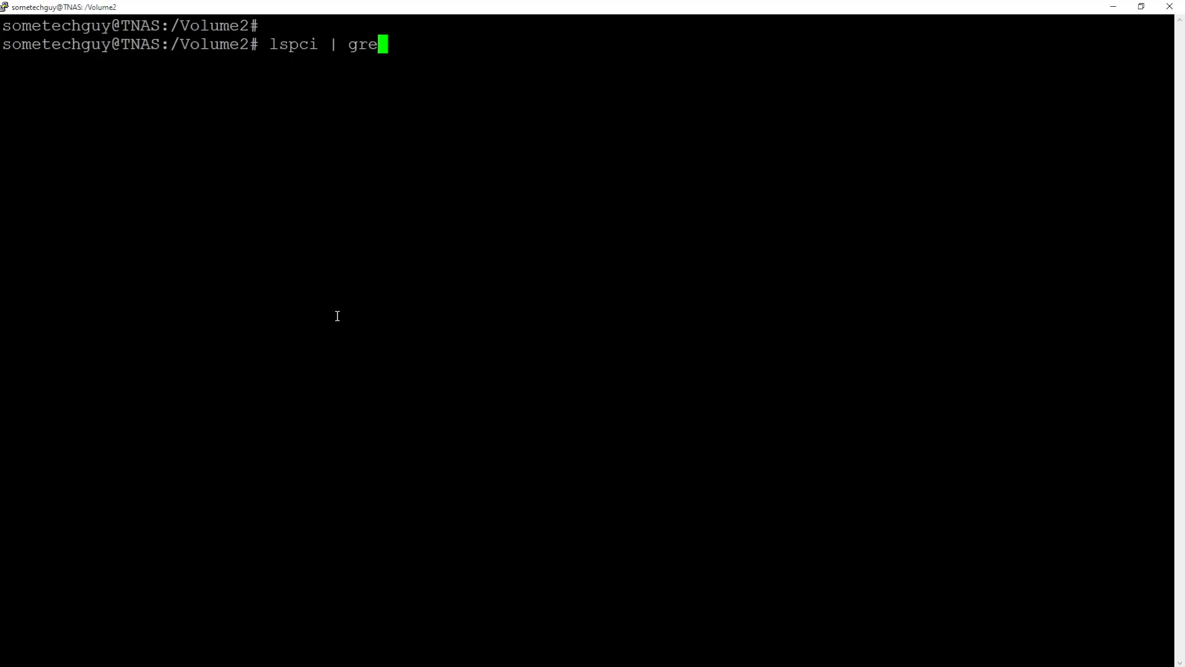
key(Return)
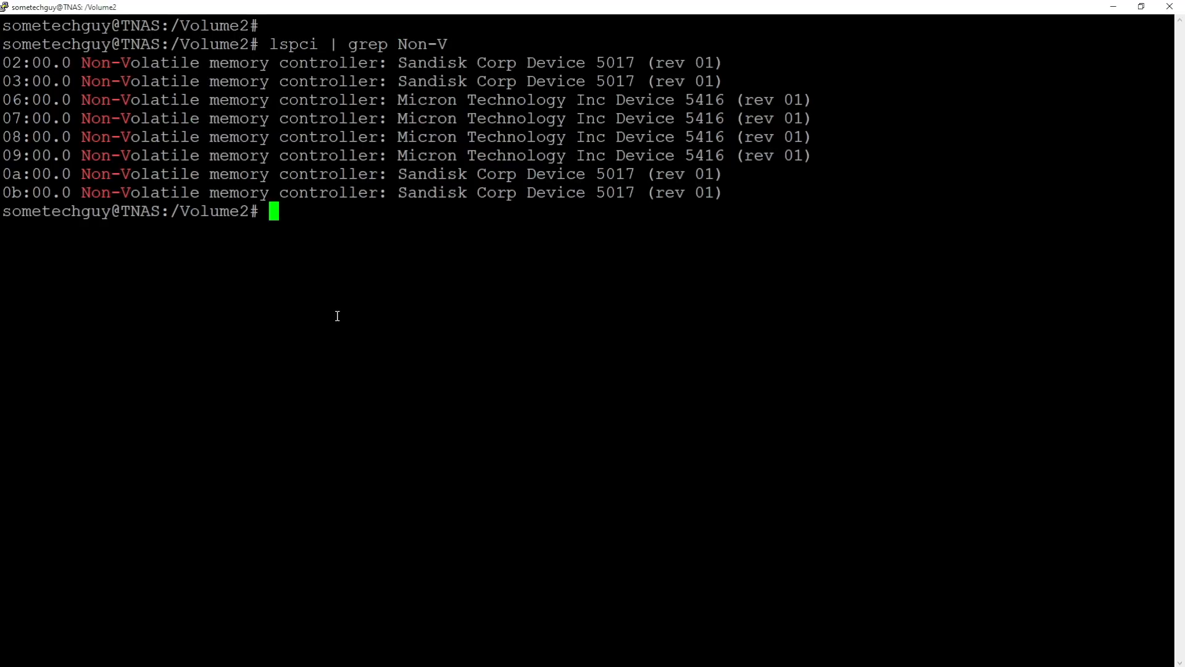
text(lspci -2)
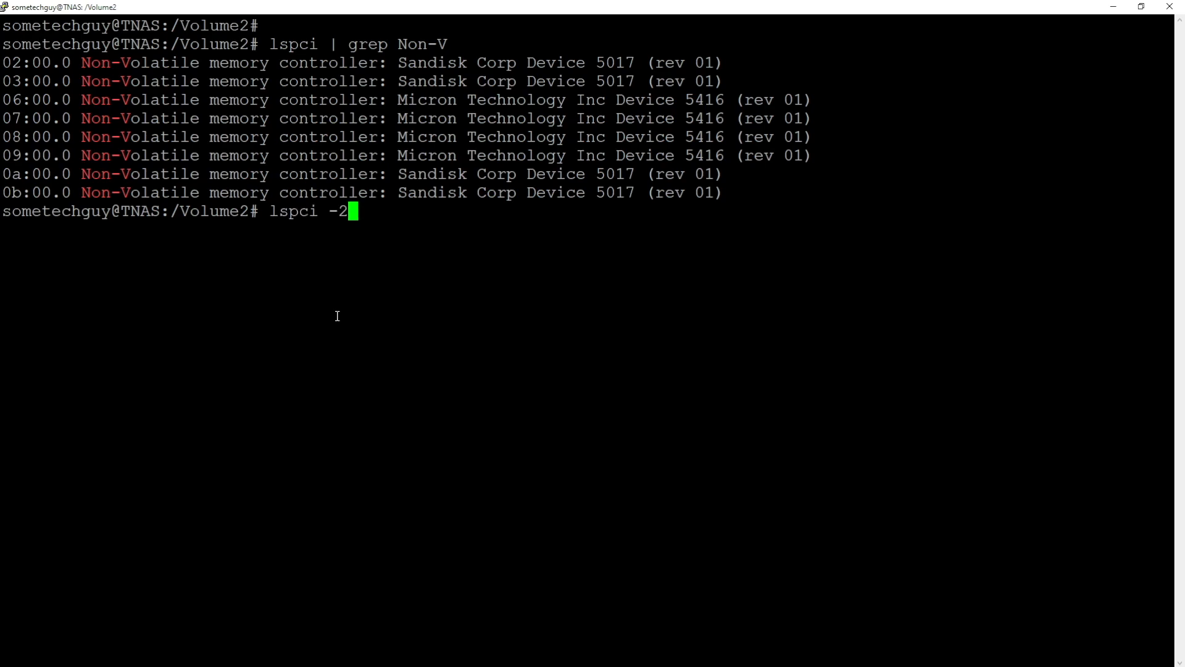
text(s 02:00.0)
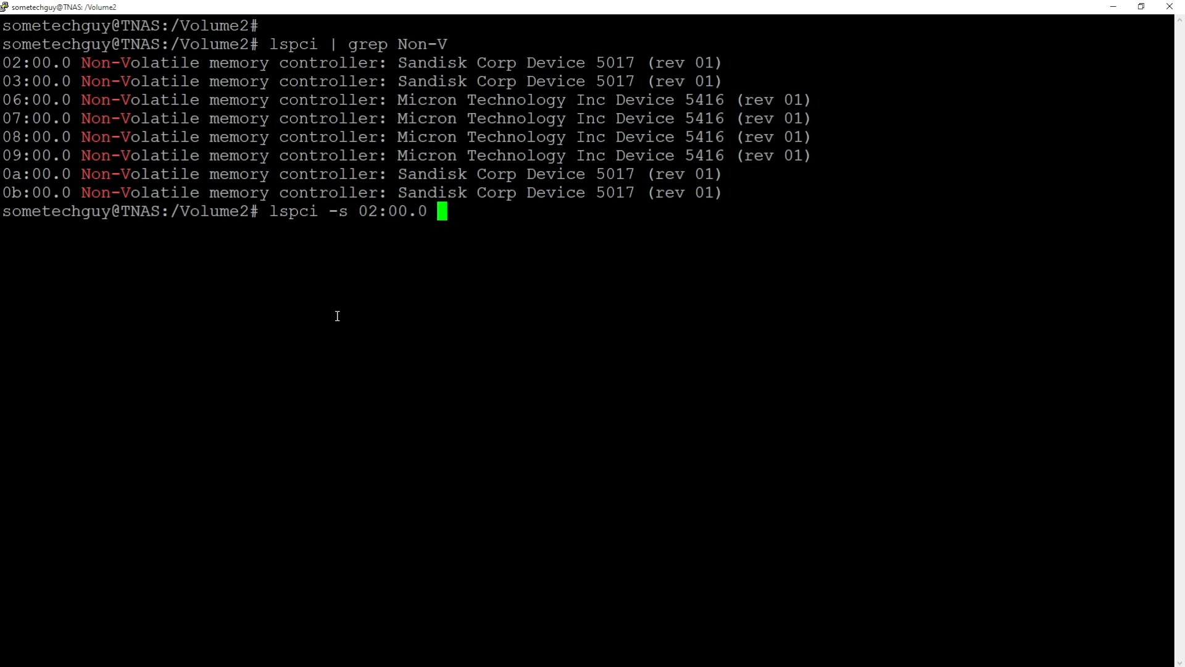
text(-vv | grep)
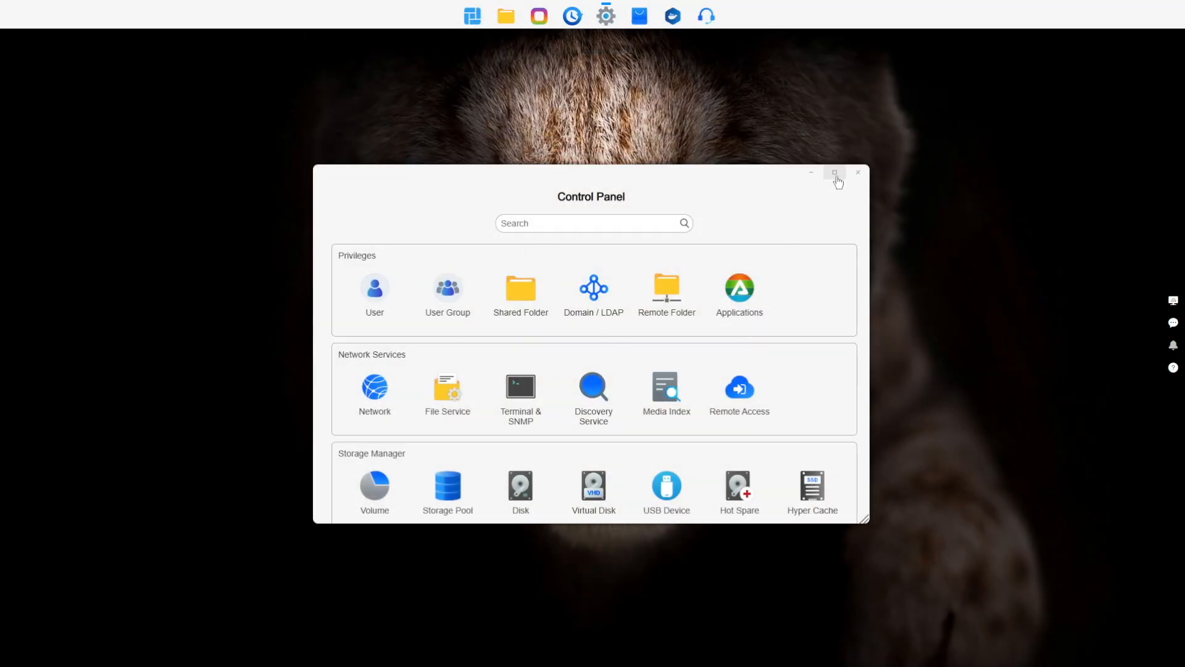
Step: Expand the LAN 1 interface in Control Panel Network, showing DHCP, MTU 9000 and 10000 Mbps
click(835, 173)
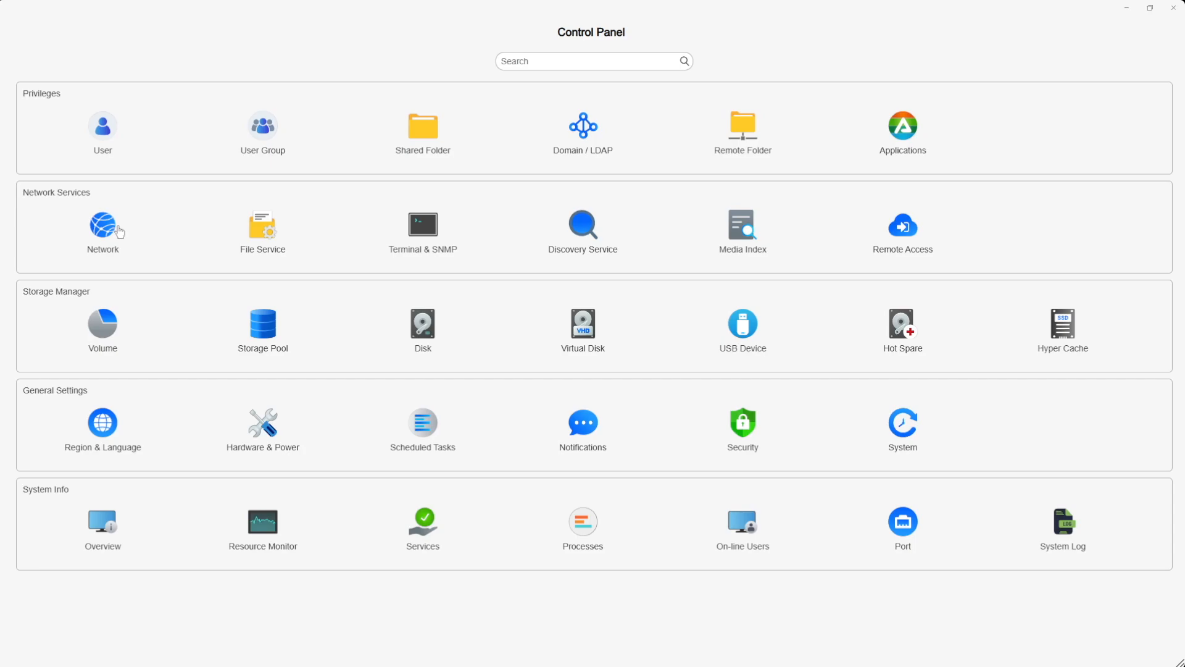
click(102, 225)
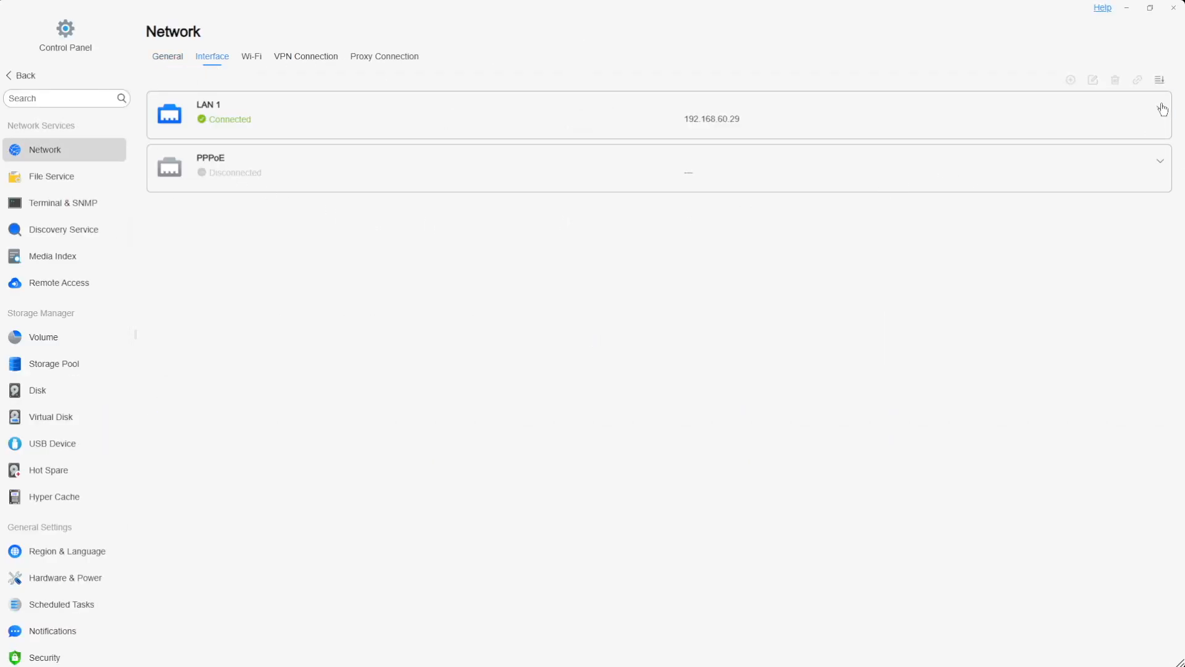
click(1161, 110)
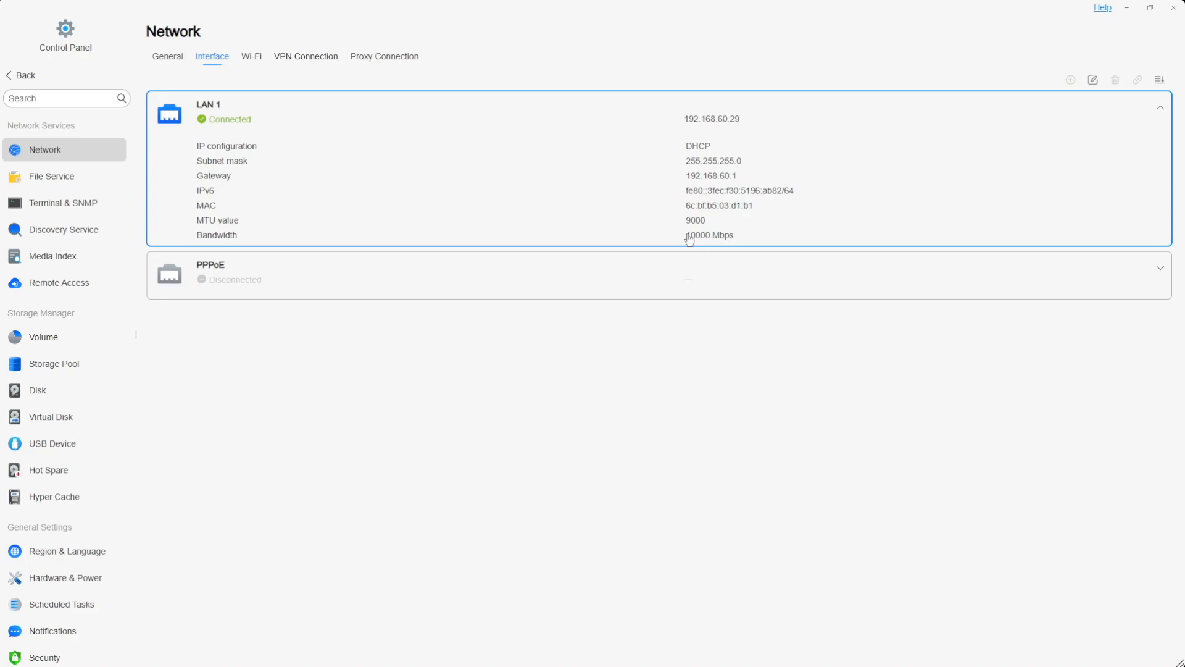
mouse_move(777, 232)
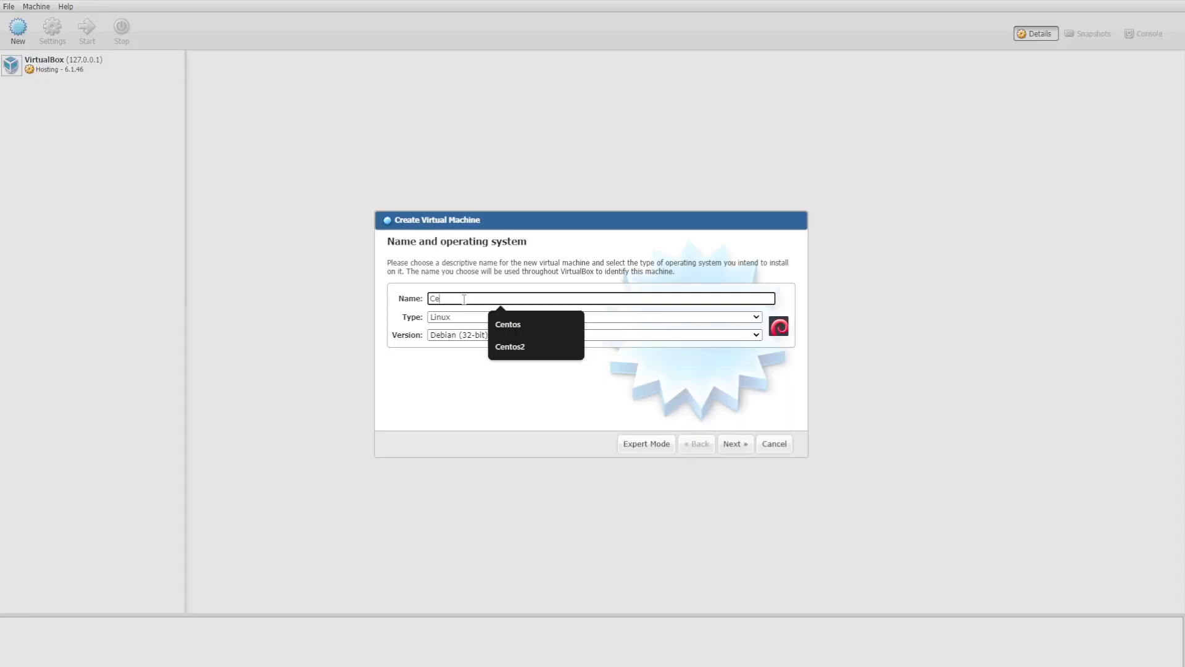
Step: Create the Centos VM with 4096 MB memory and a 20 GB dynamically allocated Centos.vdi disk
click(732, 443)
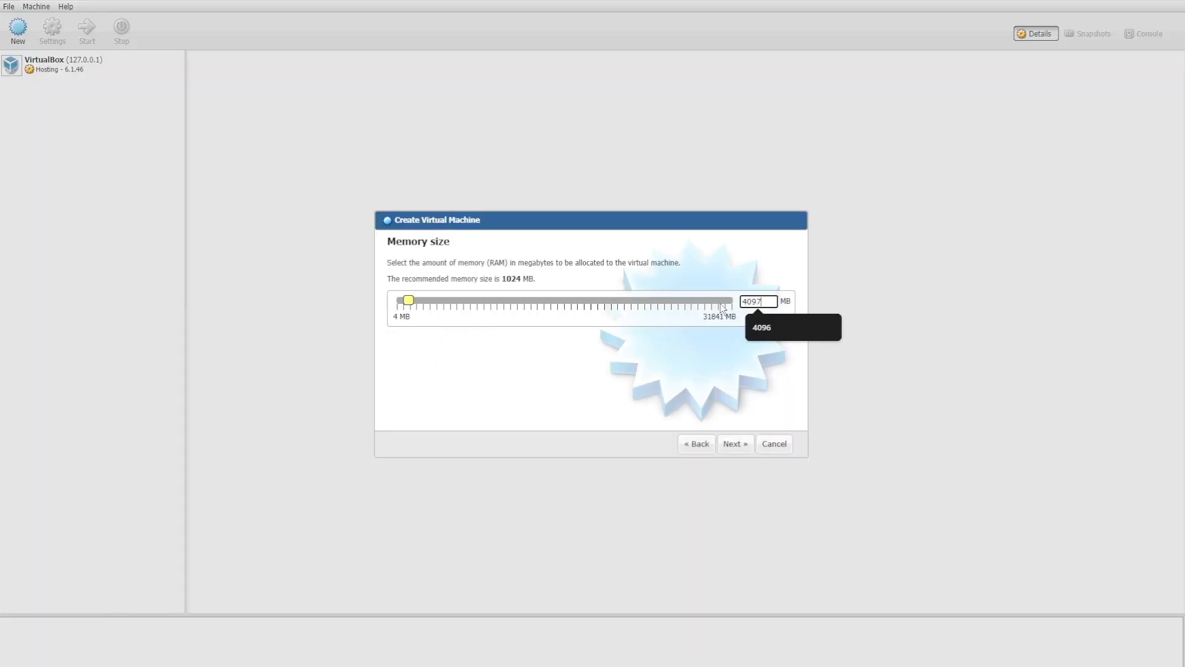
click(734, 443)
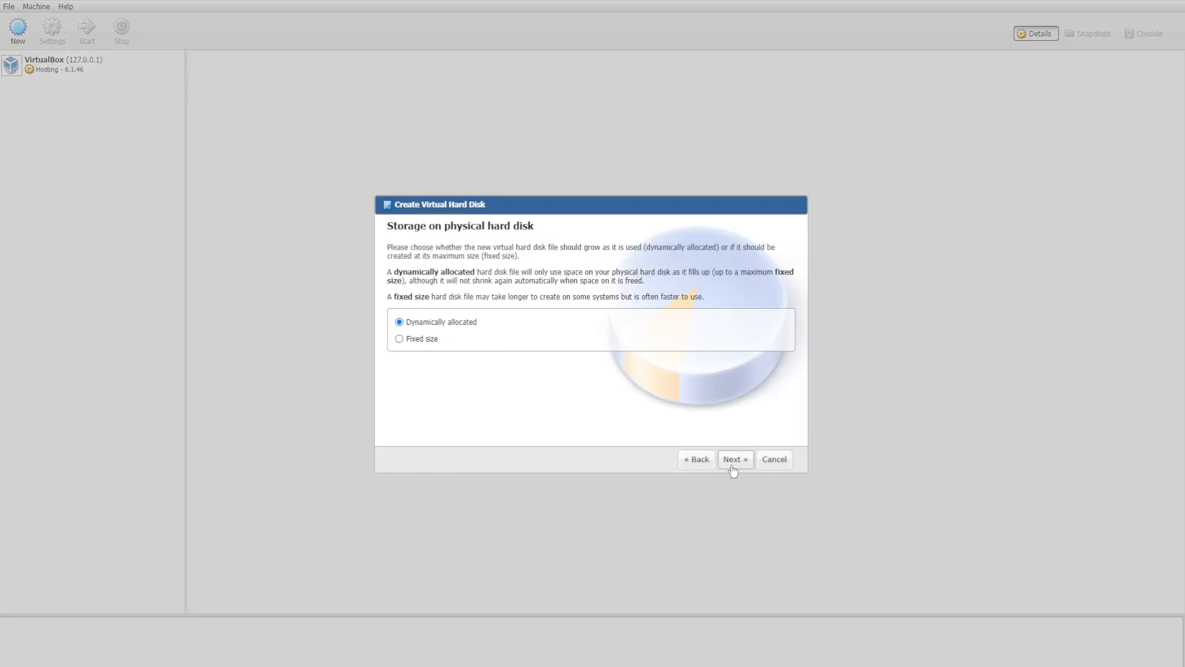
click(733, 459)
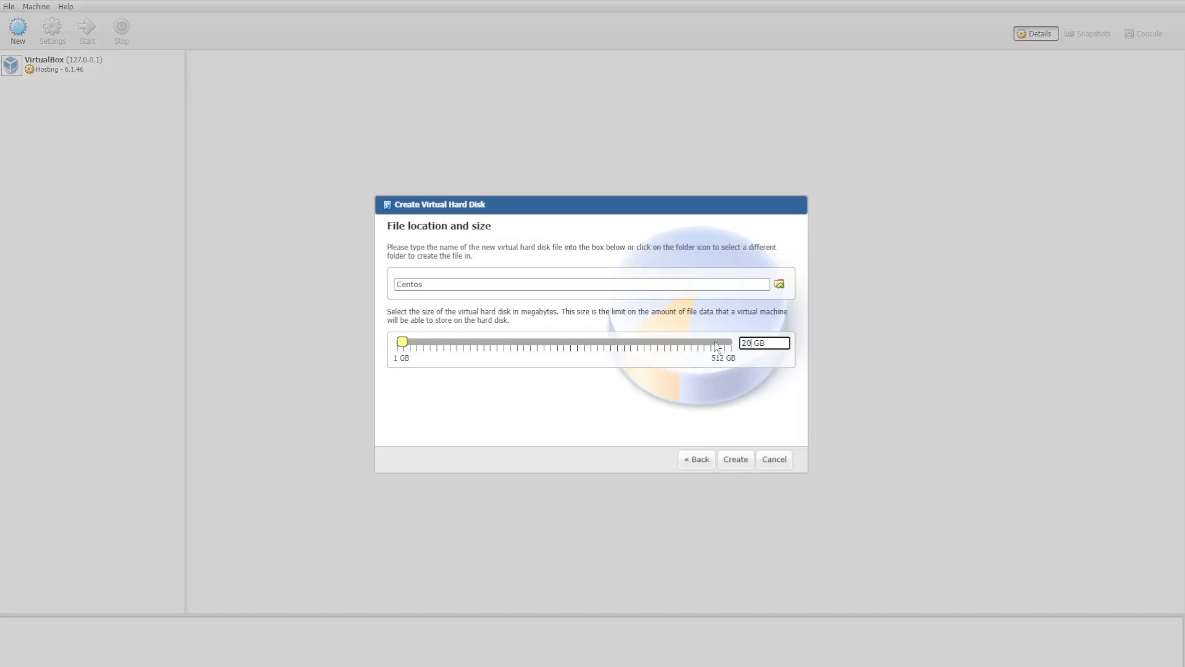
click(734, 459)
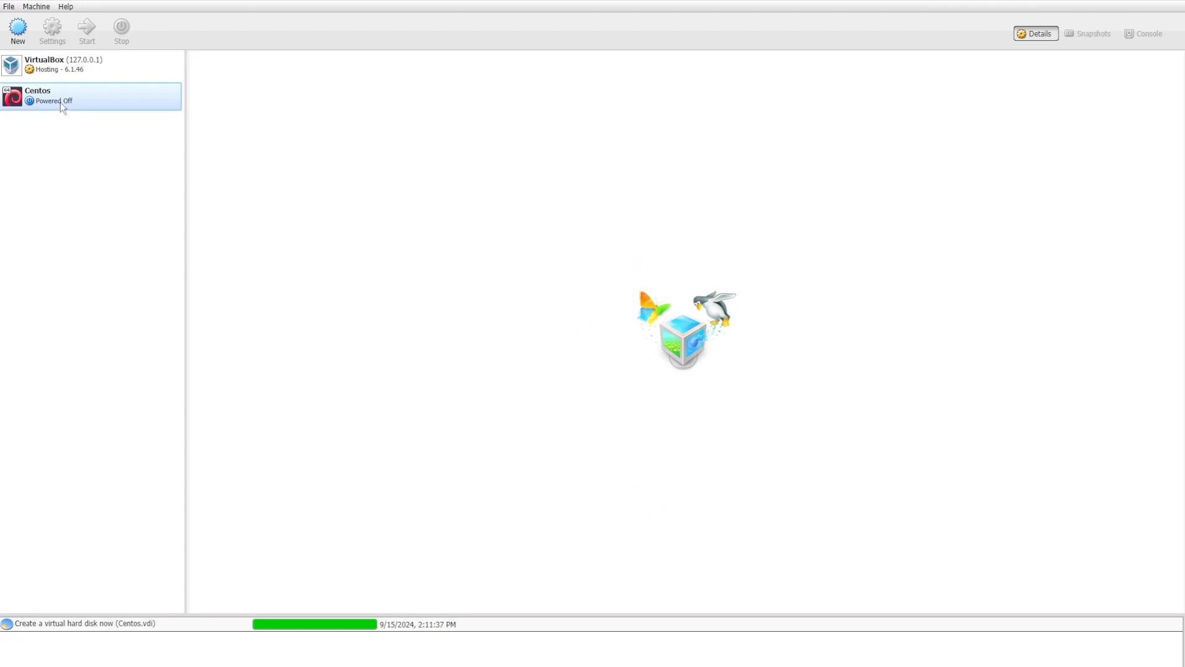
Step: Attach the Rocky 9.3 ISO to the optical drive, set the network to Bridged Adapter and save the settings
click(52, 29)
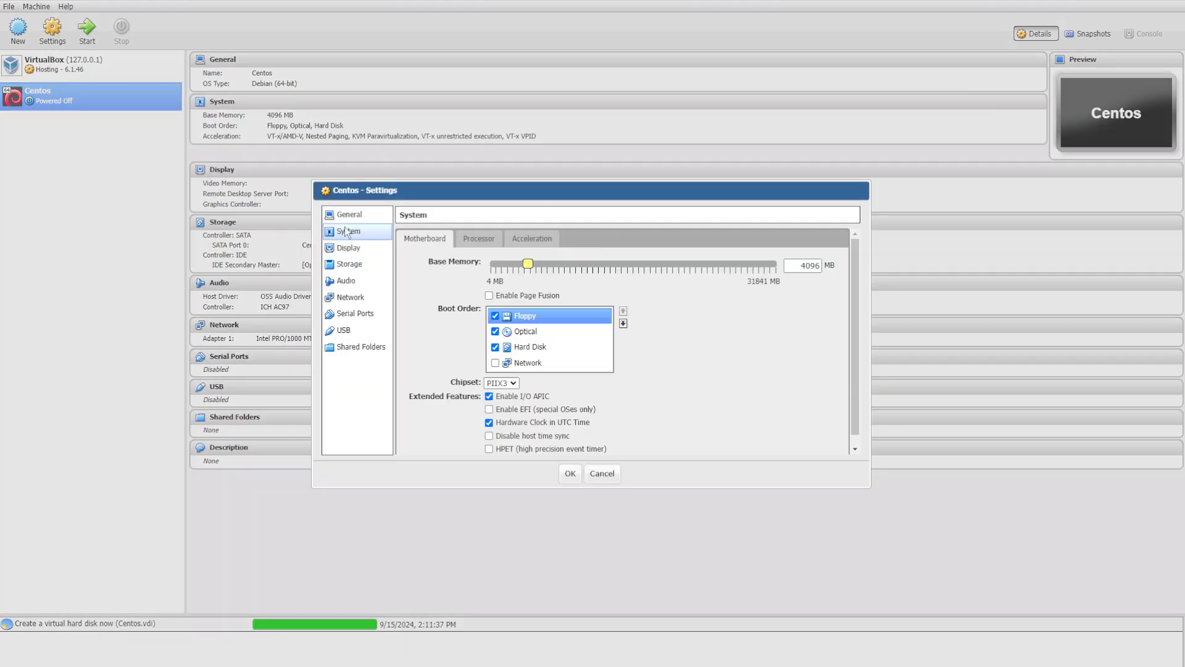
click(478, 238)
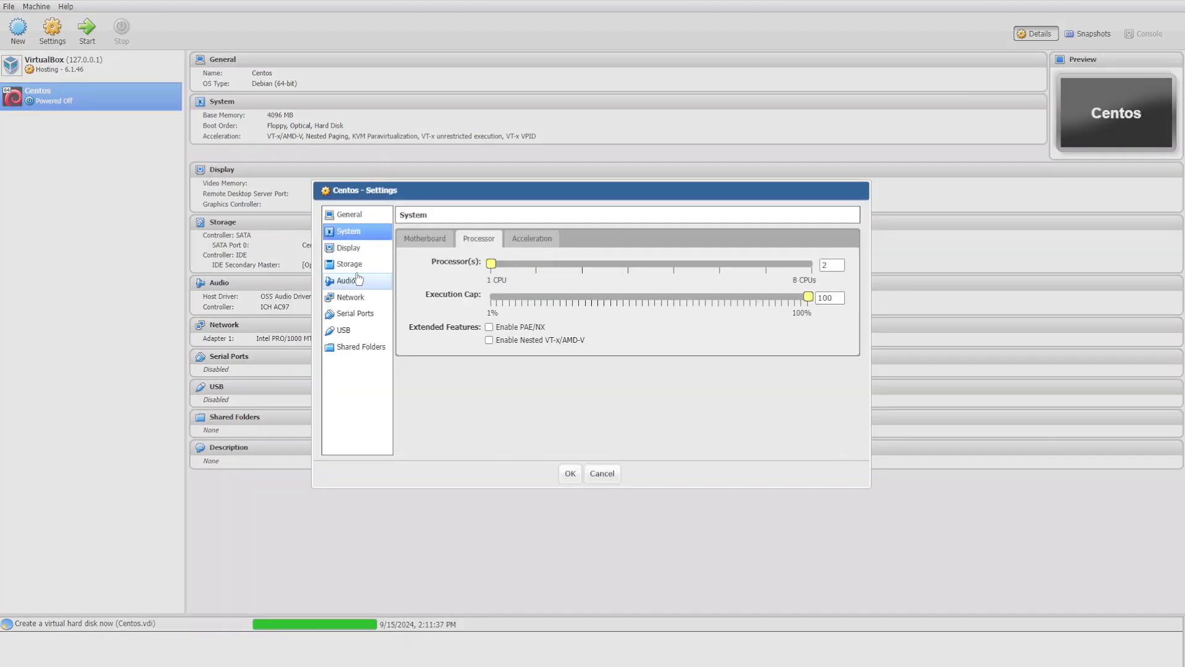
click(845, 254)
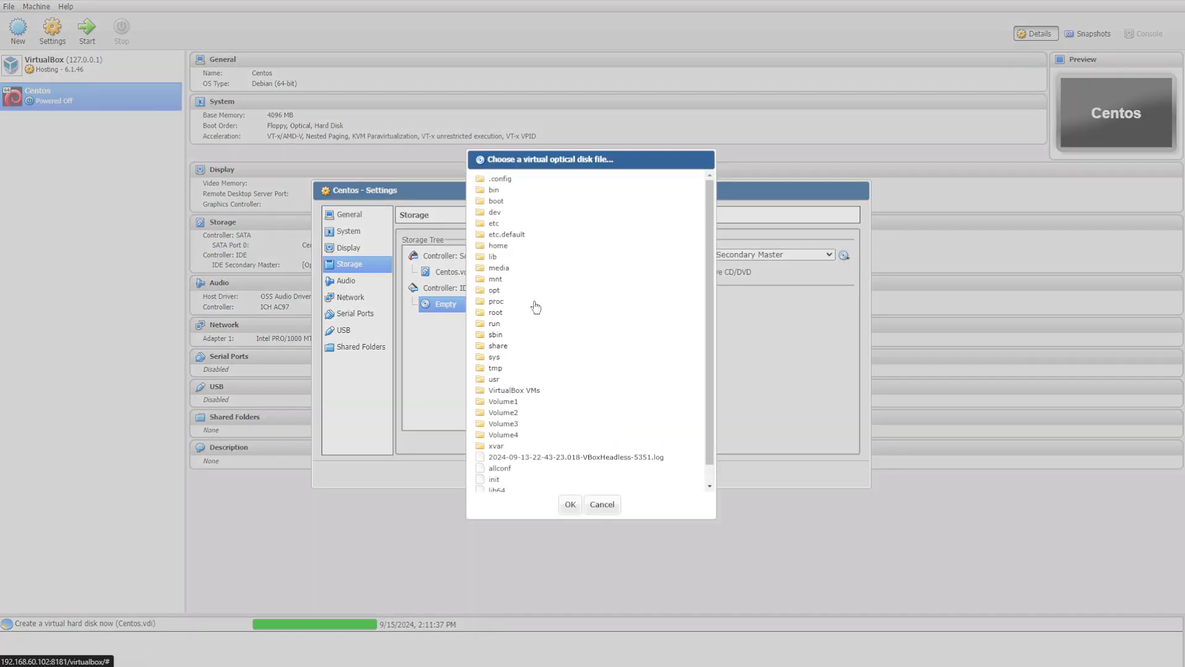
click(499, 268)
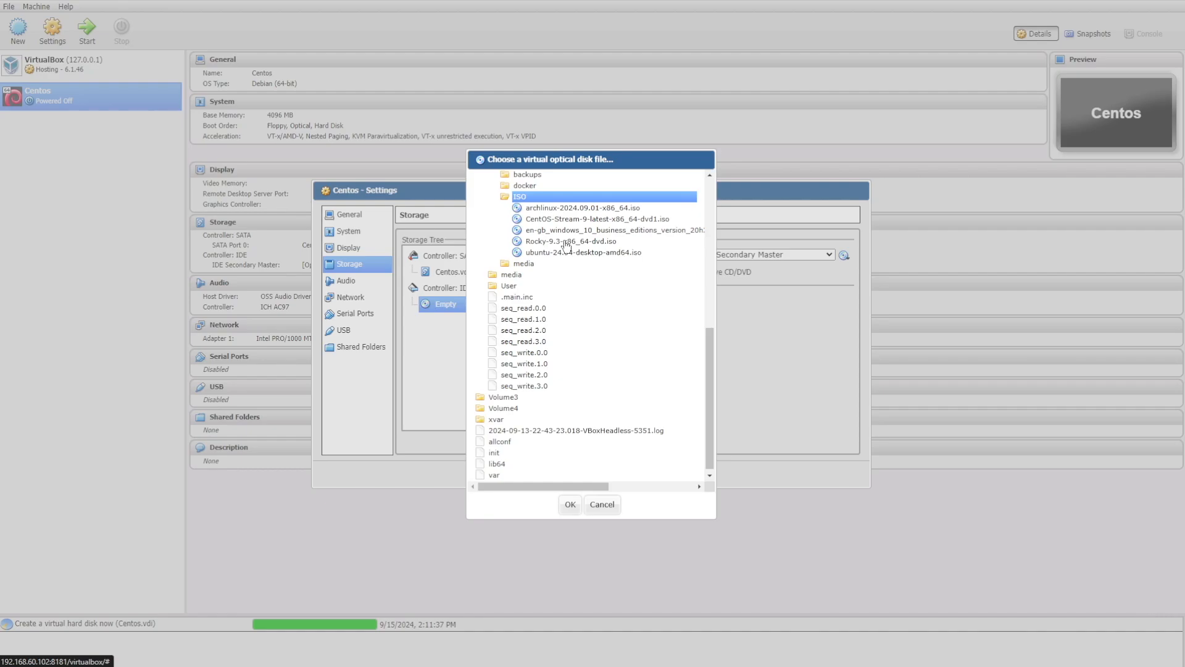
click(569, 504)
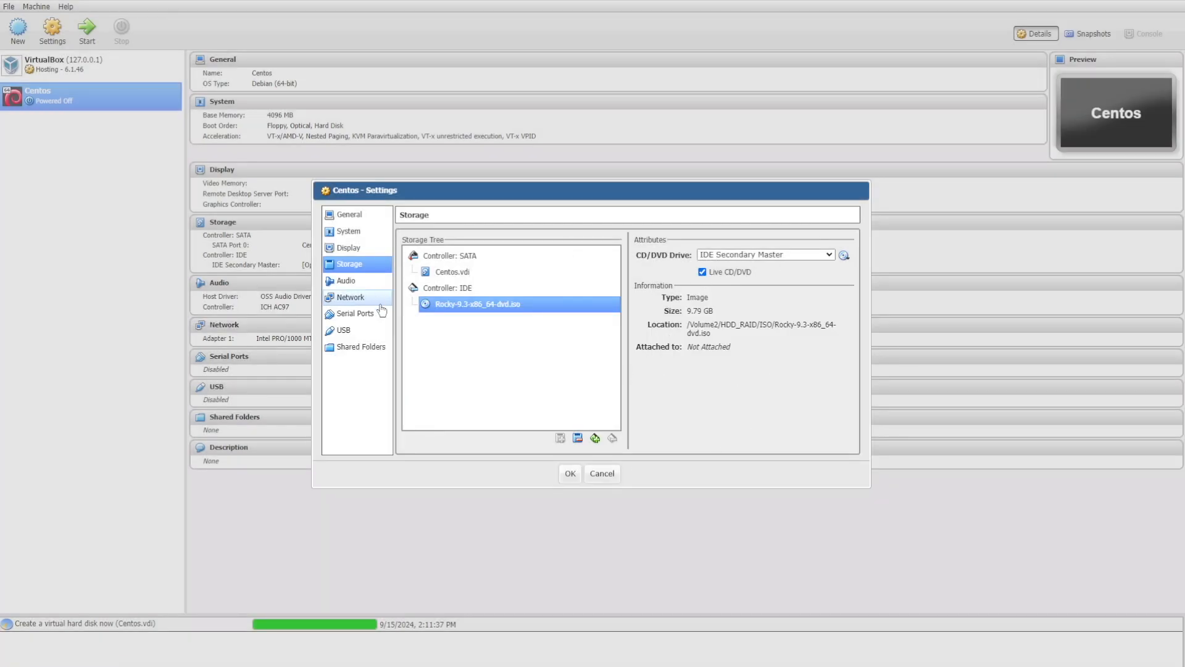
click(349, 296)
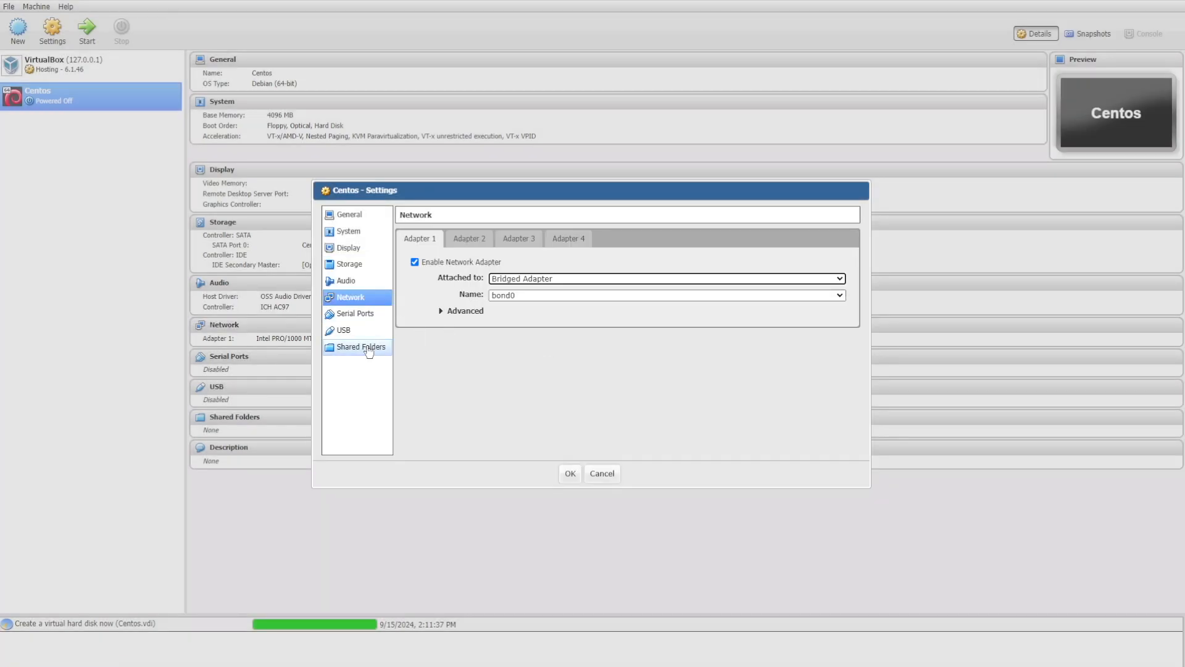
click(569, 473)
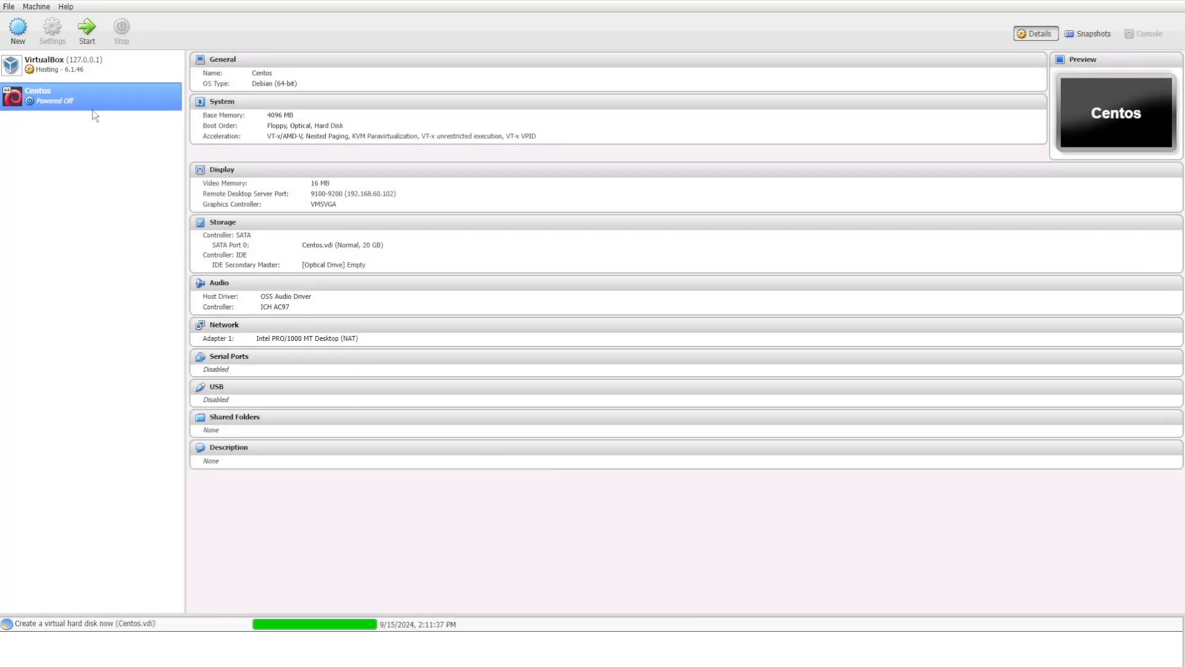